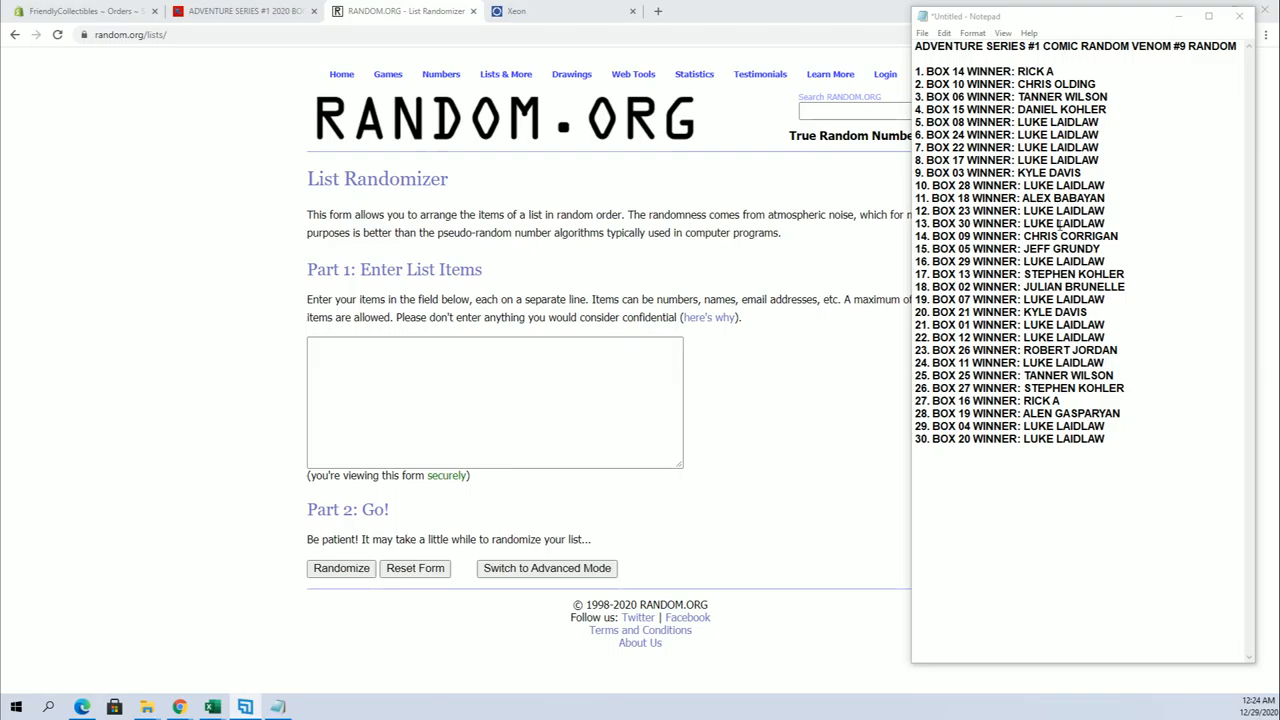
- Copy the 30-entry box winner list from Notepad into the List Randomizer and shuffle it once
left_click(1110, 440)
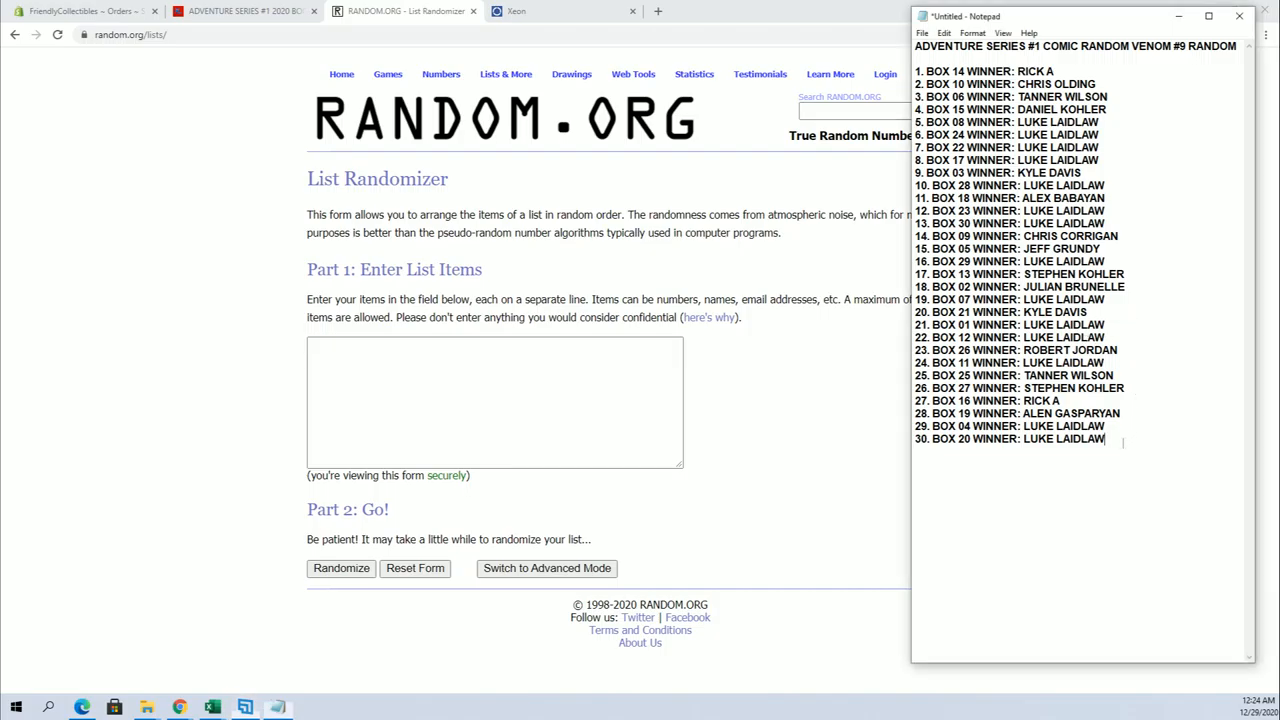
key("ctrl+a")
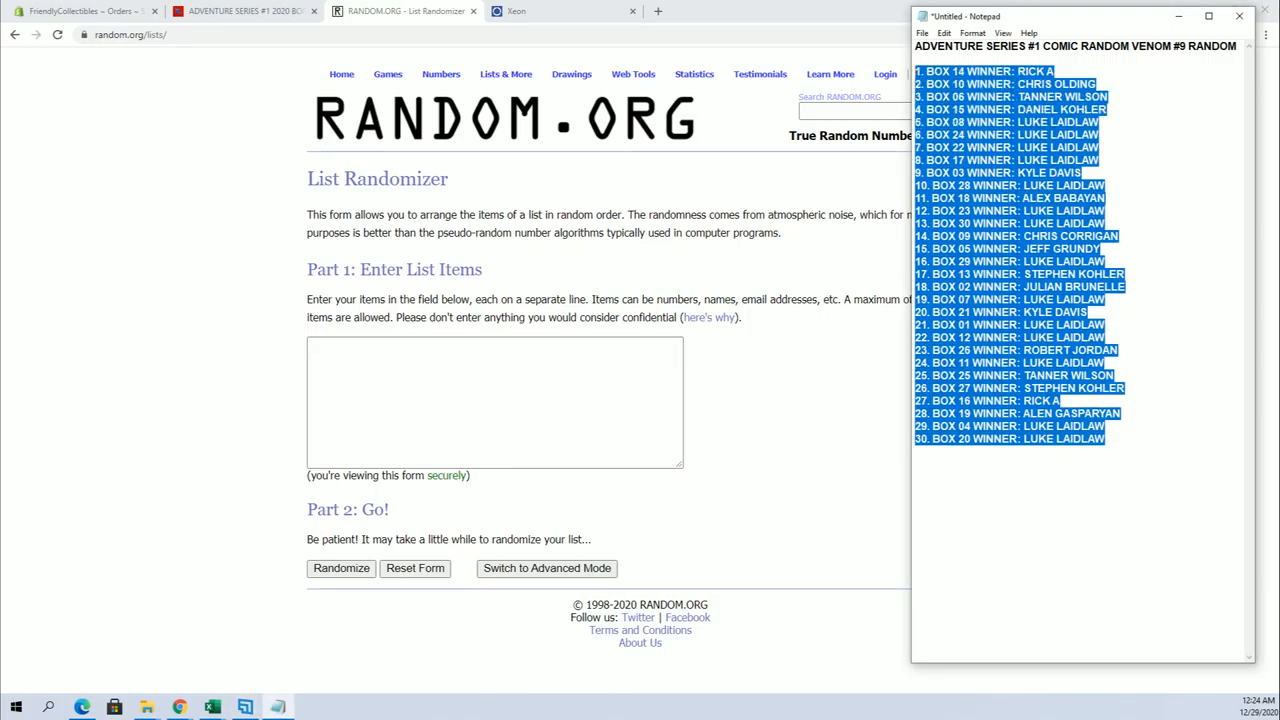
right_click(1000, 172)
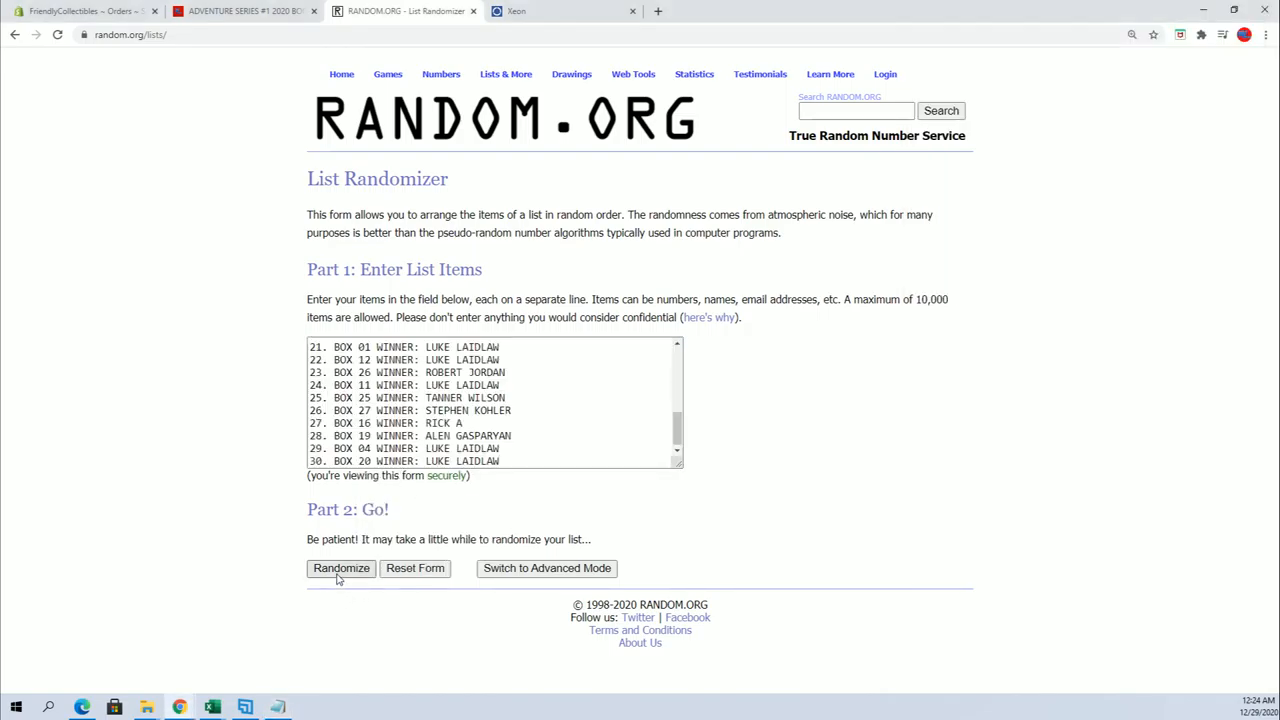
left_click(340, 568)
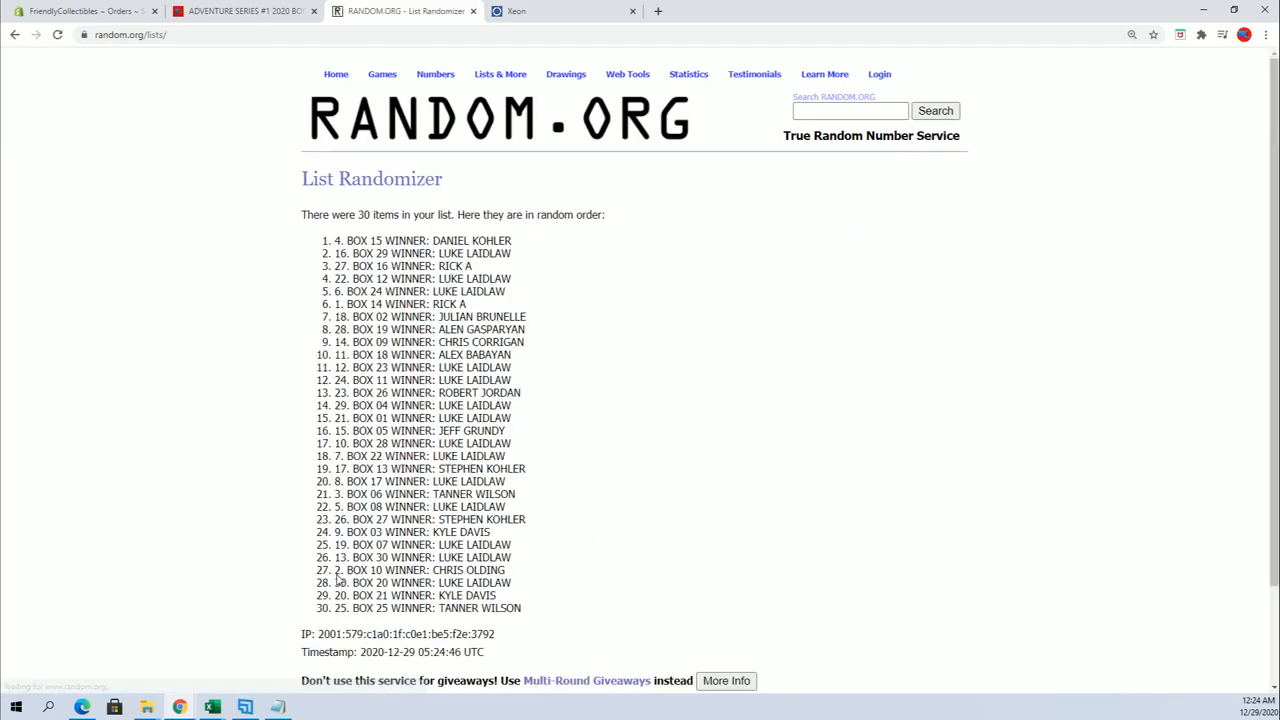
scroll("down", 3)
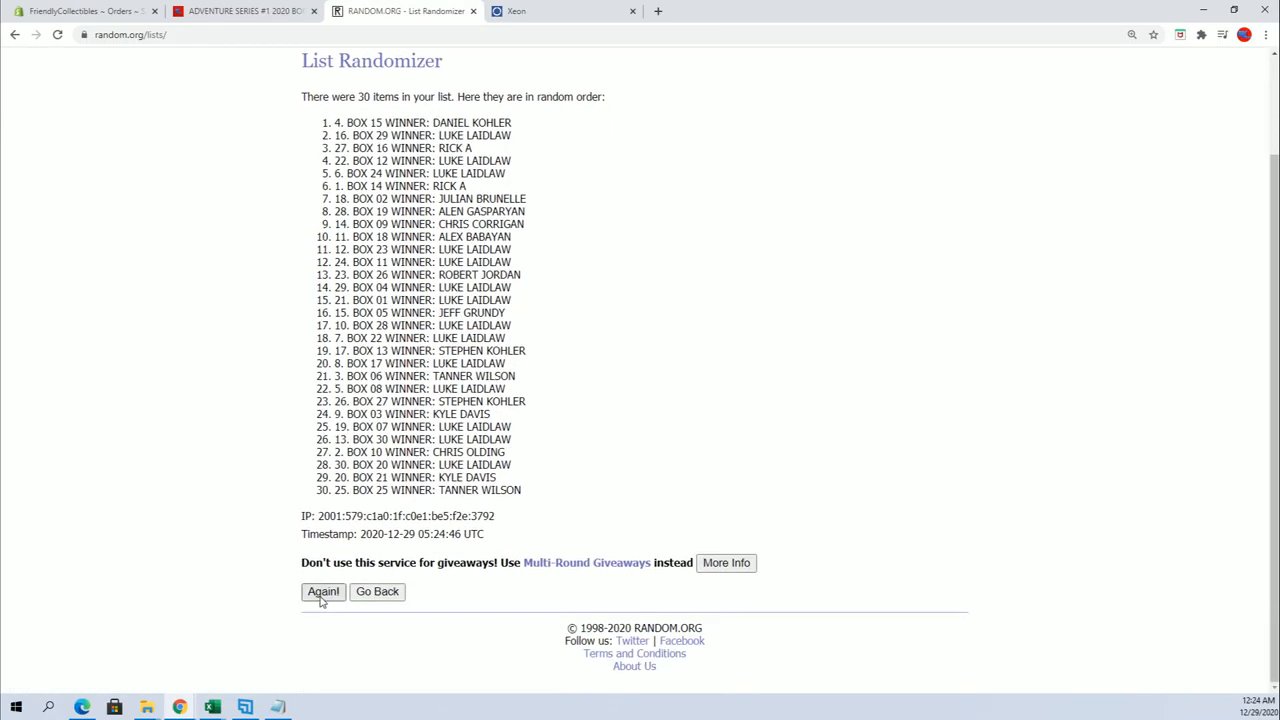
left_click(324, 592)
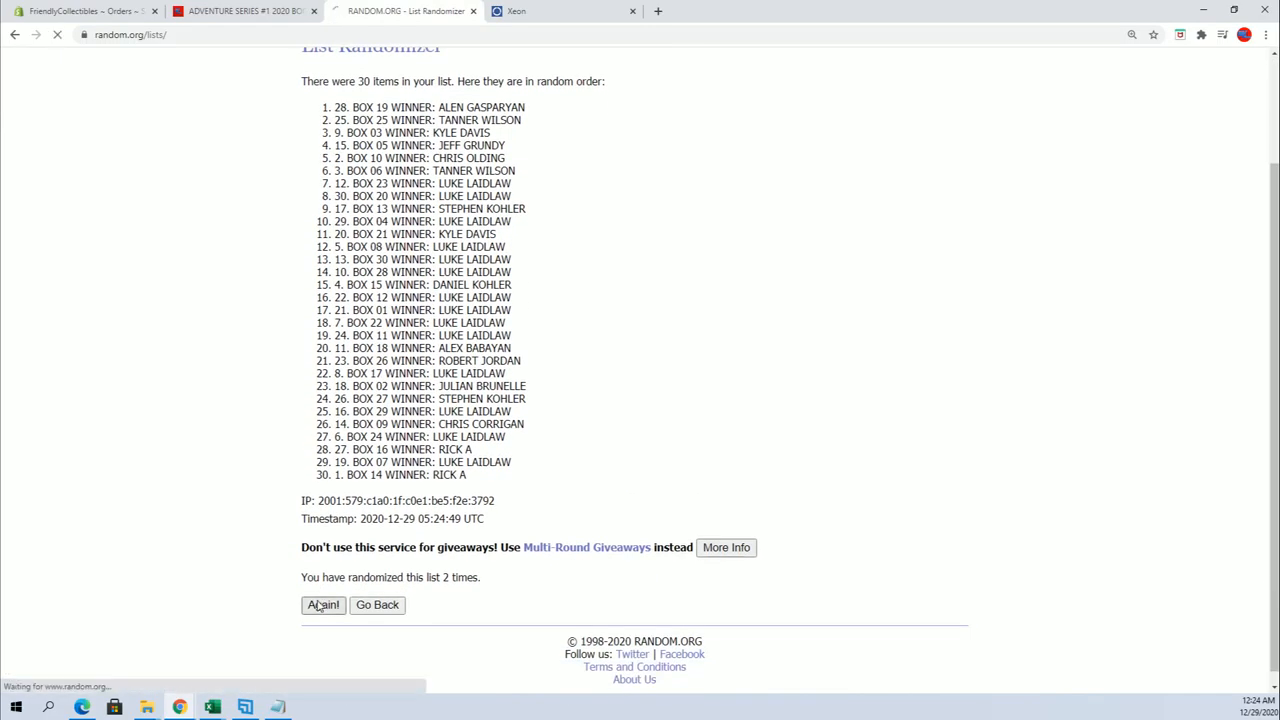
left_click(322, 604)
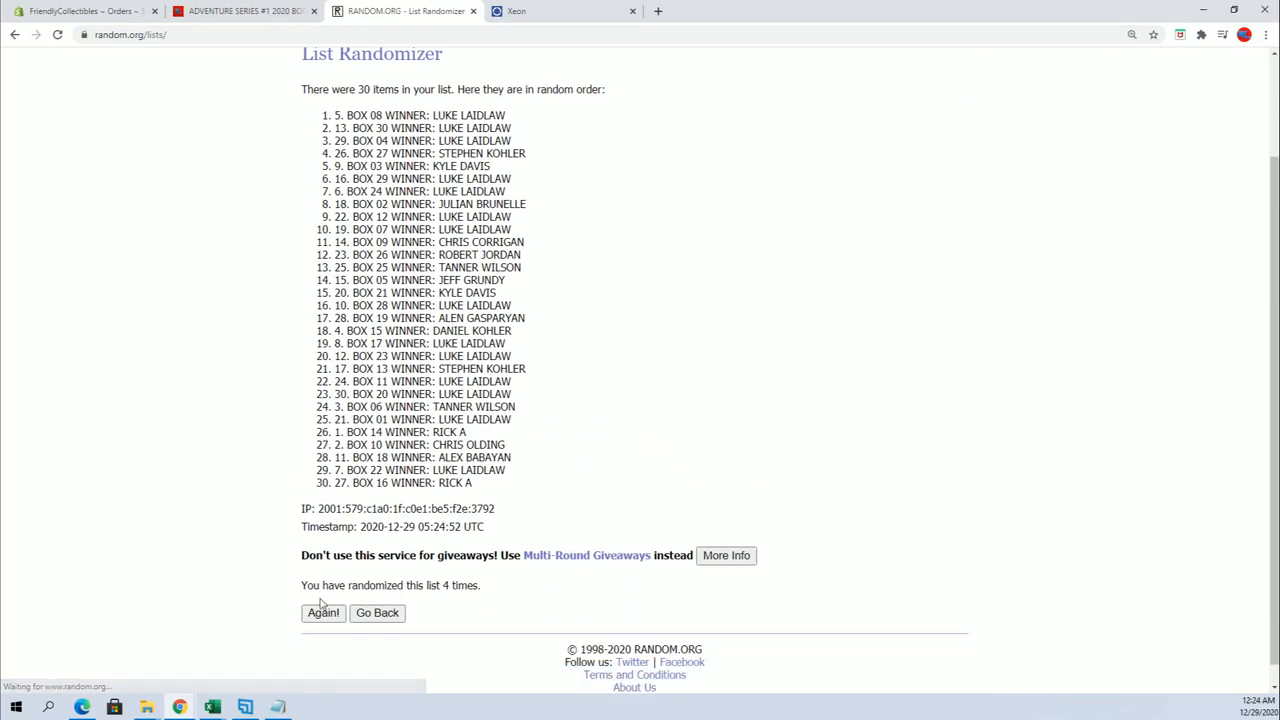
left_click(324, 612)
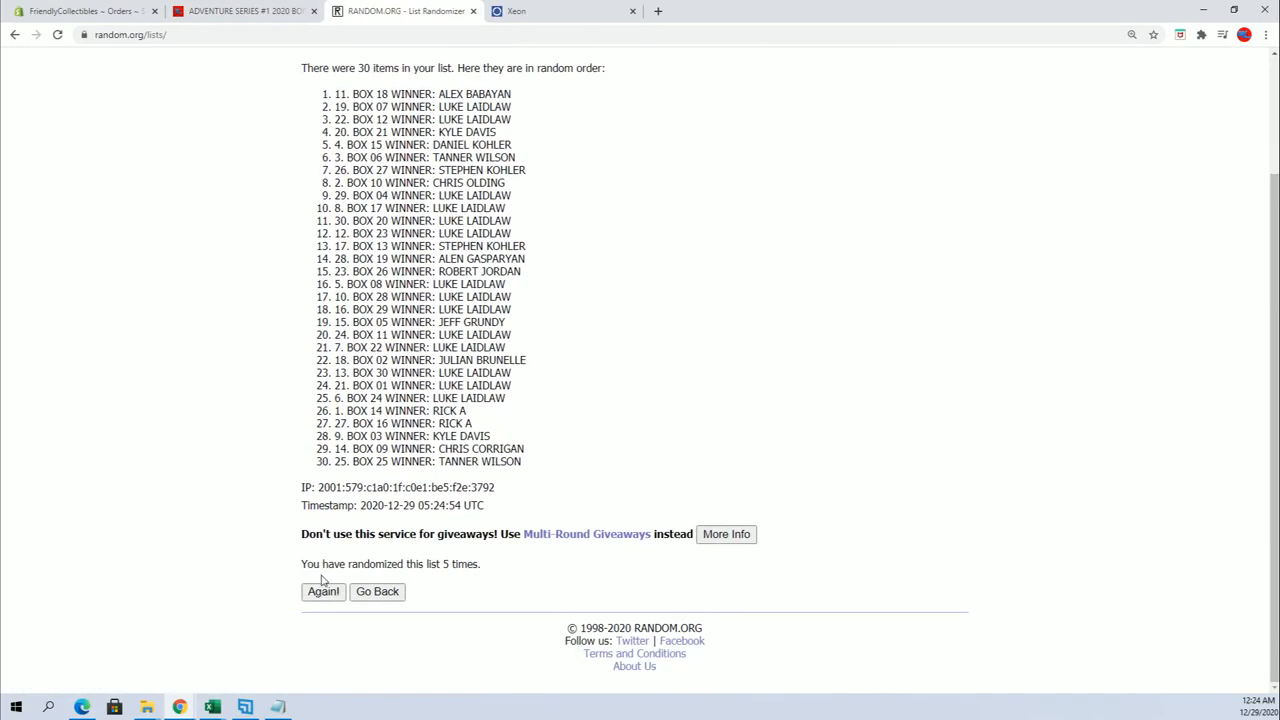
left_click(324, 592)
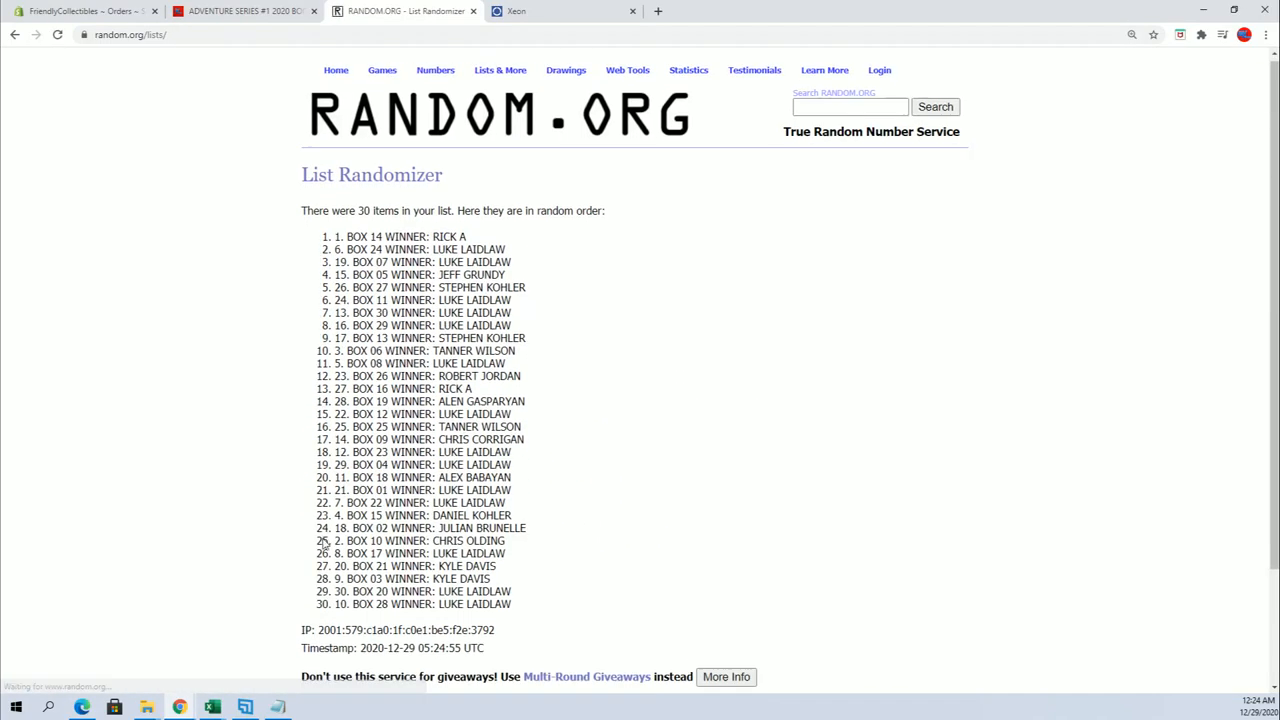
left_click(324, 604)
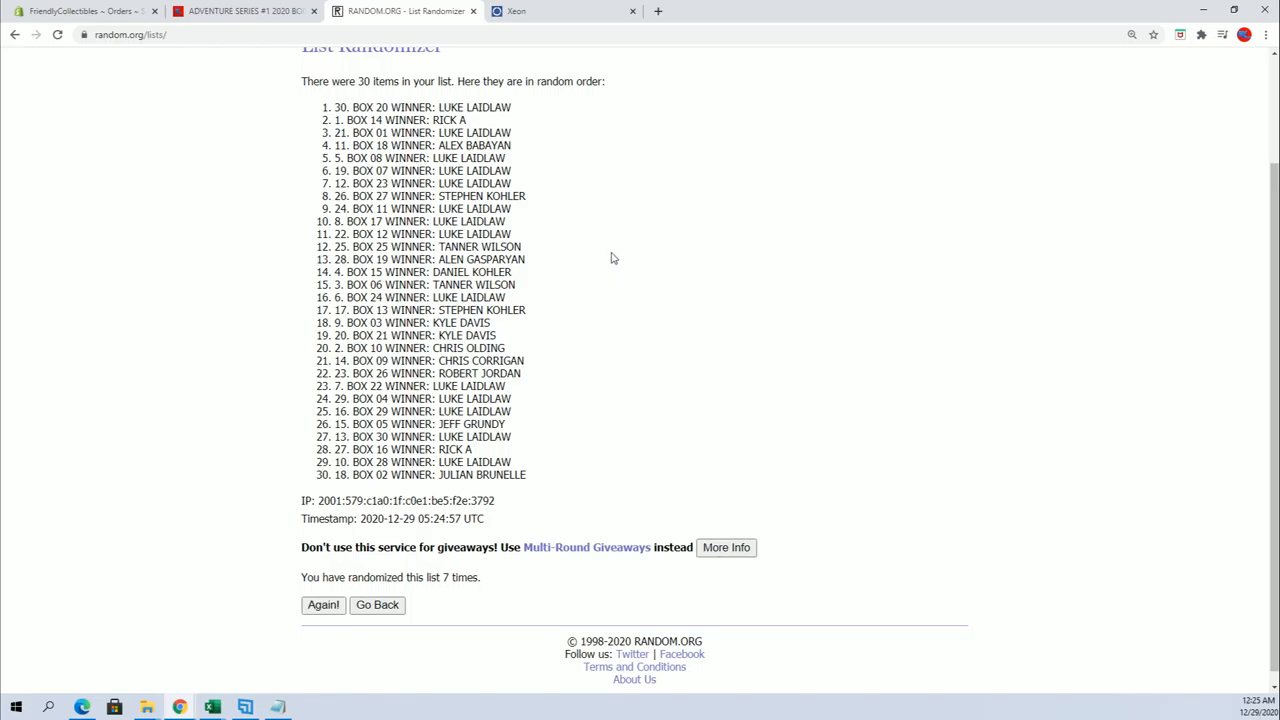
double_click(476, 108)
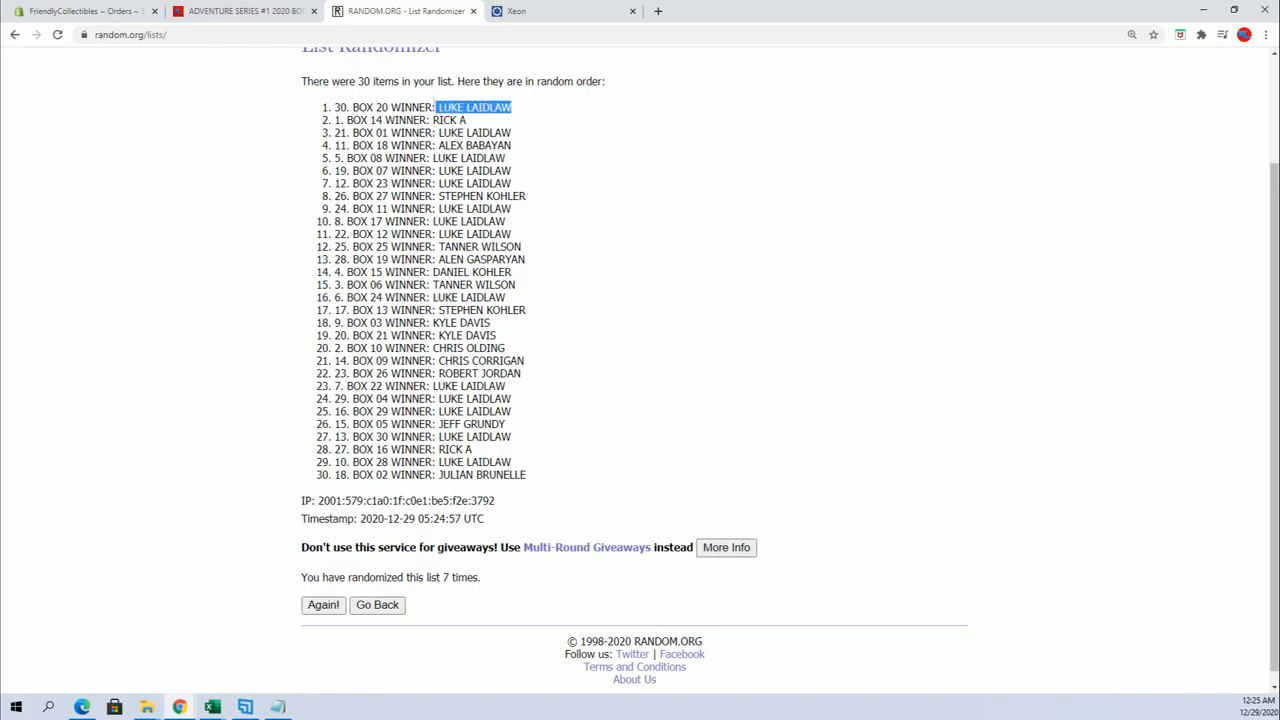